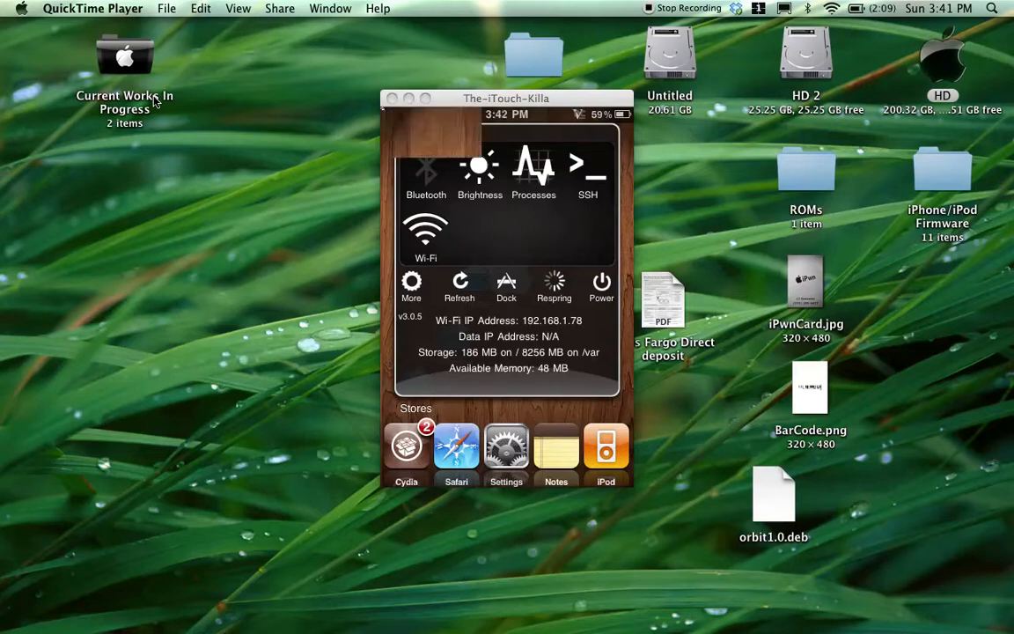
Raise the iPod's brightness to full in SBSettings, then dim it to minimum and close the slider.
click(479, 166)
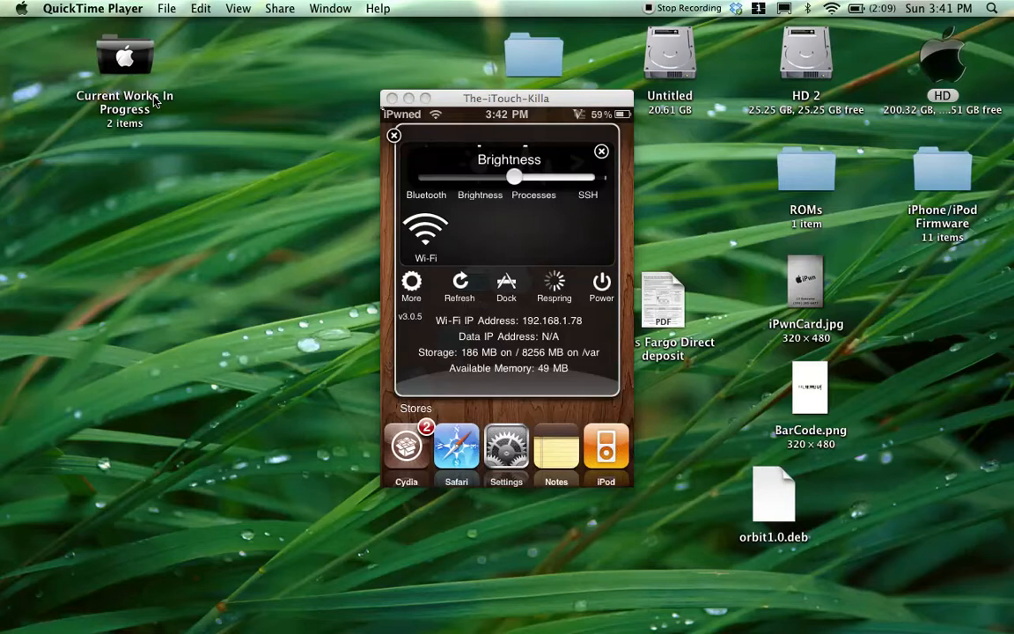
drag(513, 177, 583, 177)
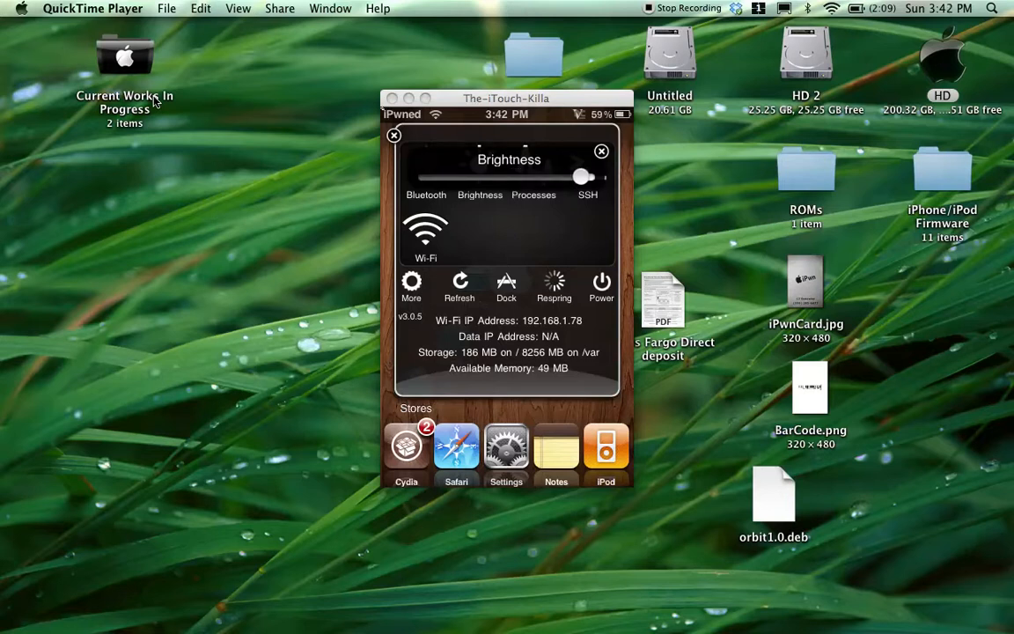
drag(581, 177, 453, 176)
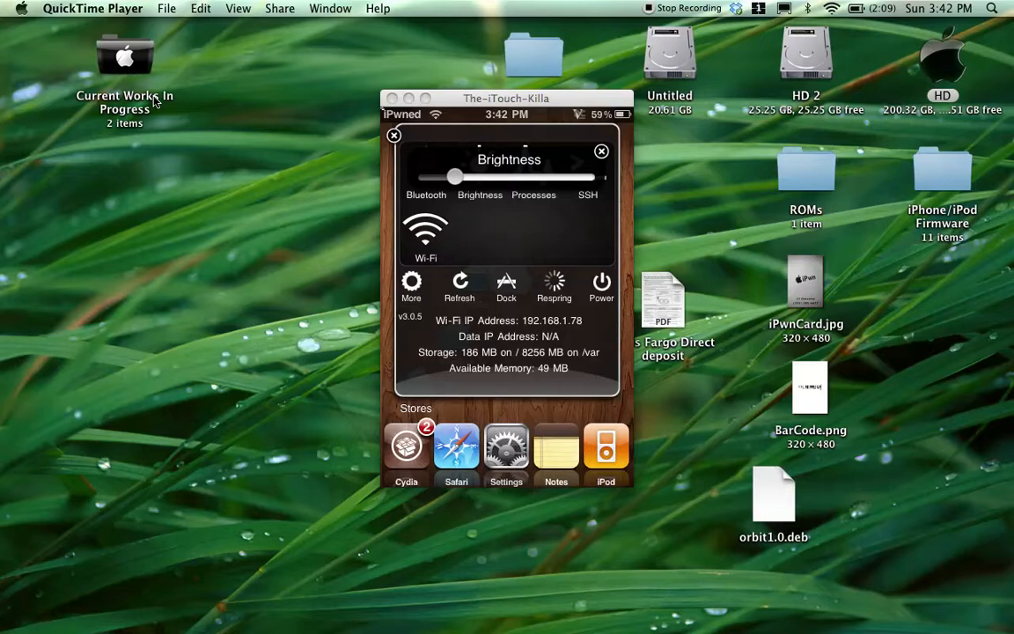
drag(454, 177, 426, 177)
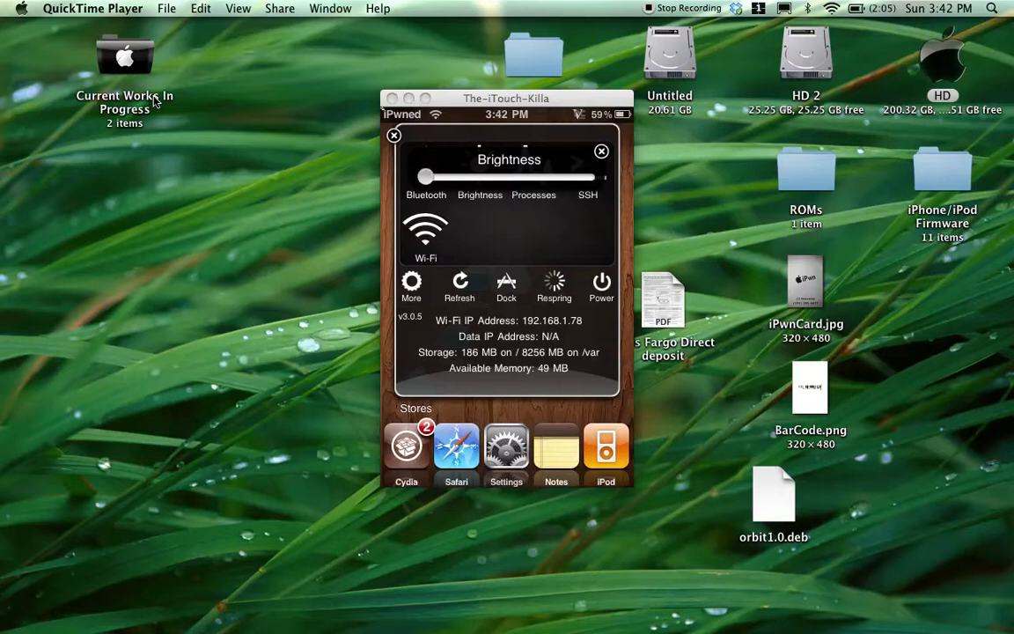
click(602, 152)
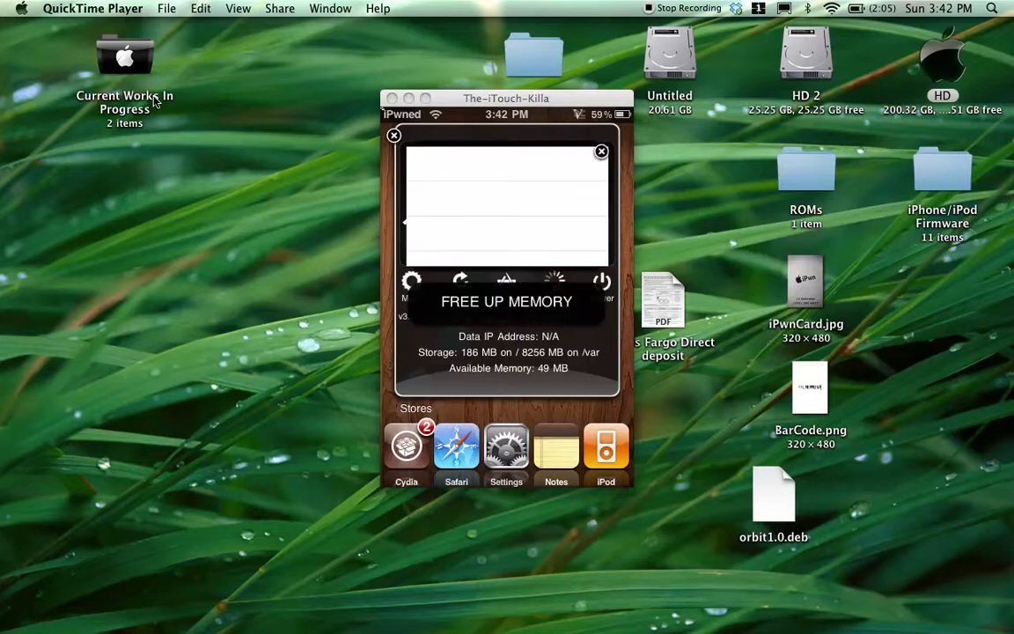
Run SBSettings' Free Up Memory, raising available memory from 49 MB to 65 MB.
click(506, 301)
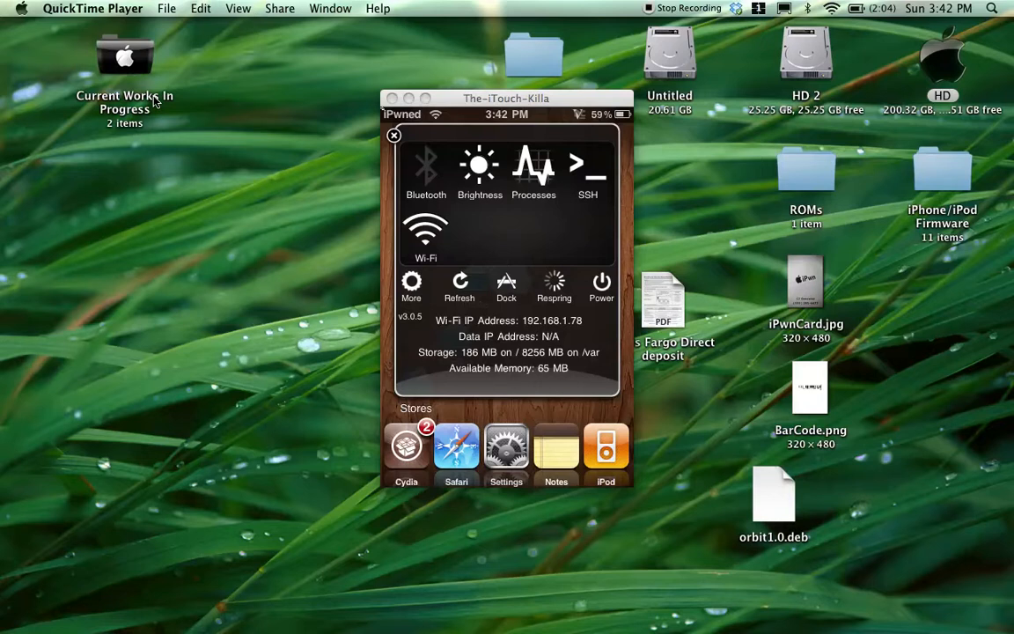
click(601, 283)
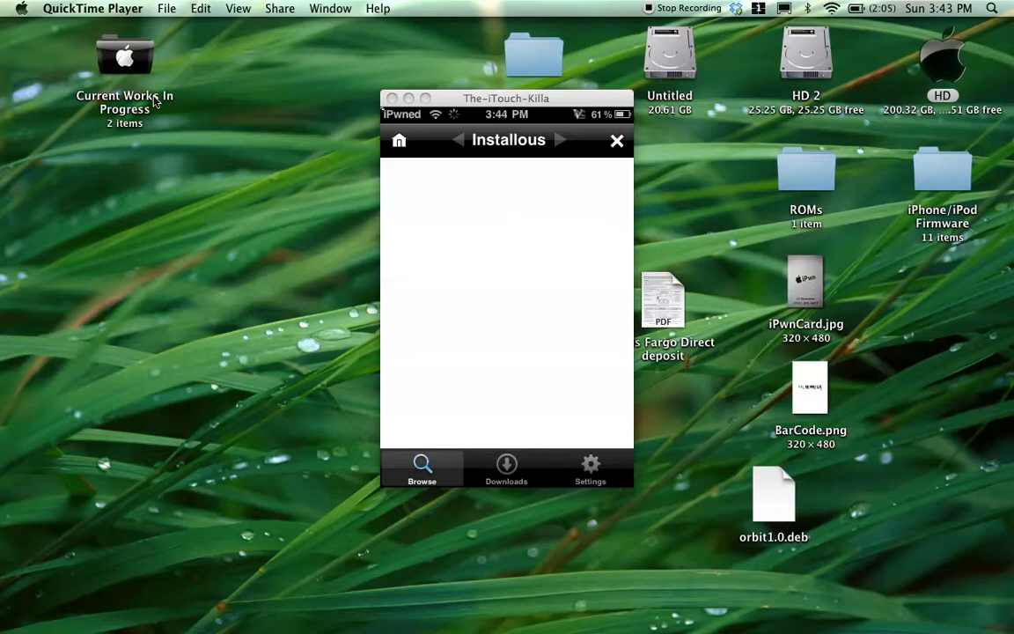
mouse_move(75, 121)
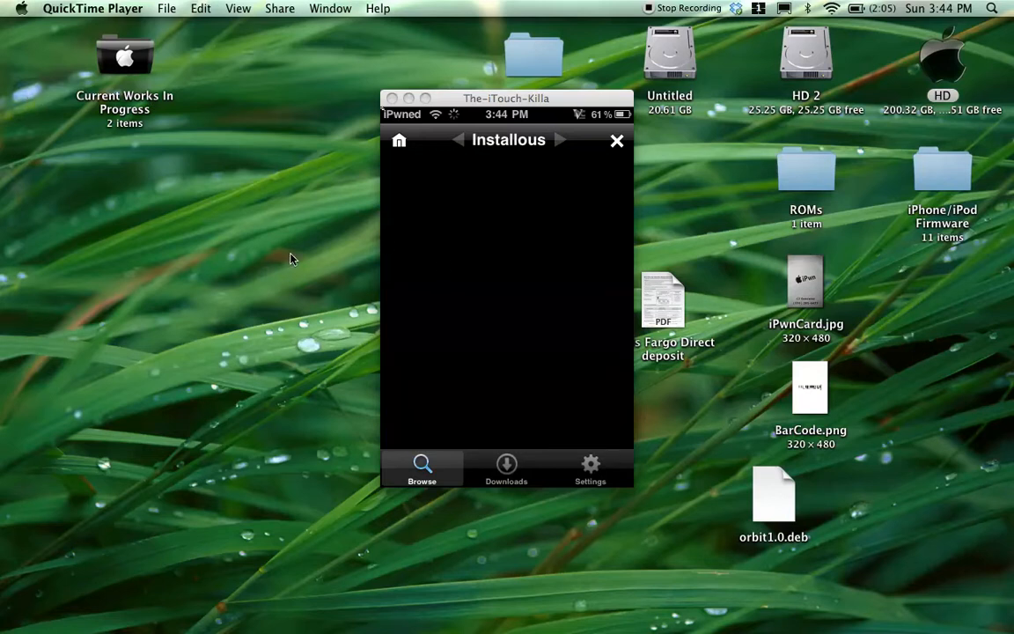
mouse_move(443, 317)
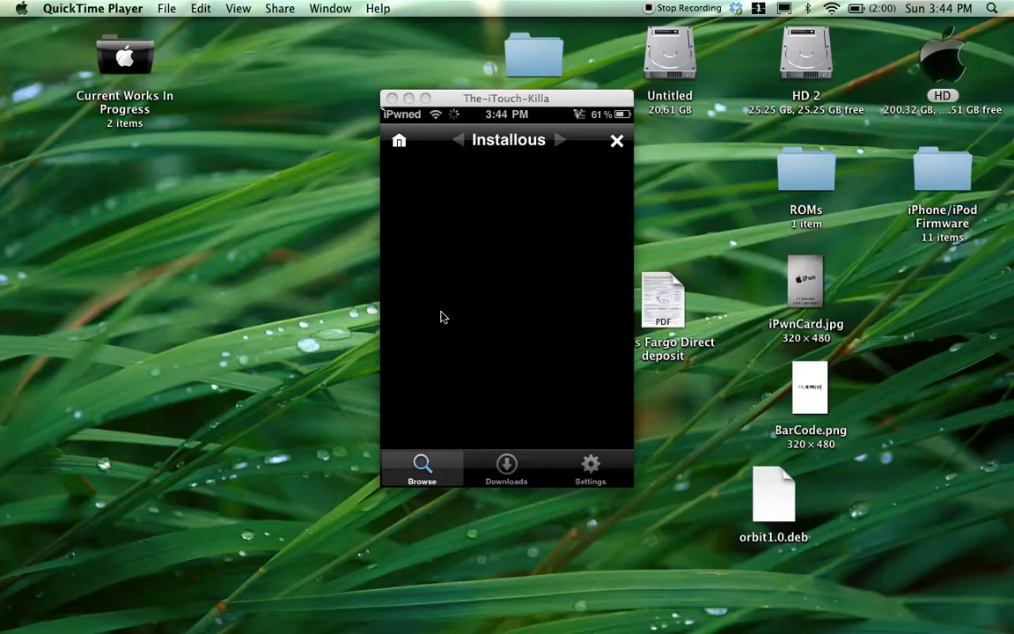
mouse_move(563, 197)
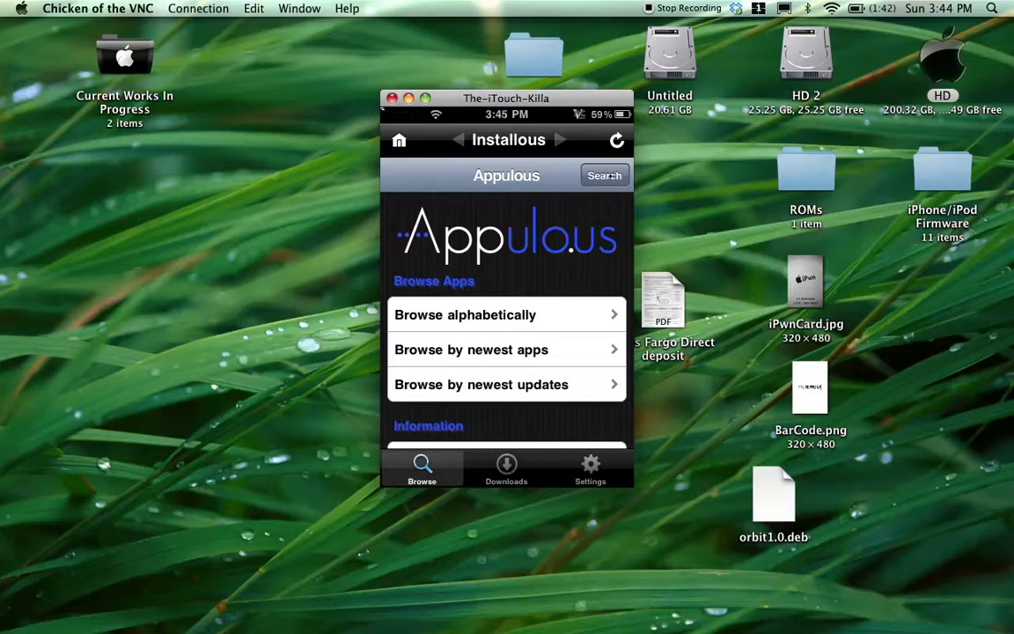
Search Installous for 'Haunted' to list apps like Haunted 3D Rollercoaster Rush.
click(604, 175)
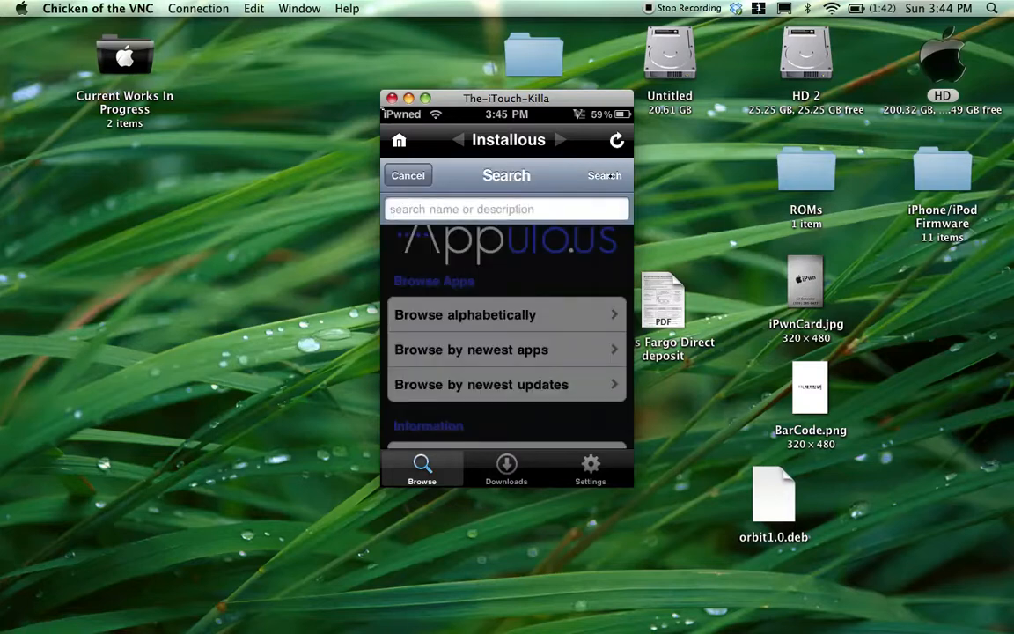
click(605, 175)
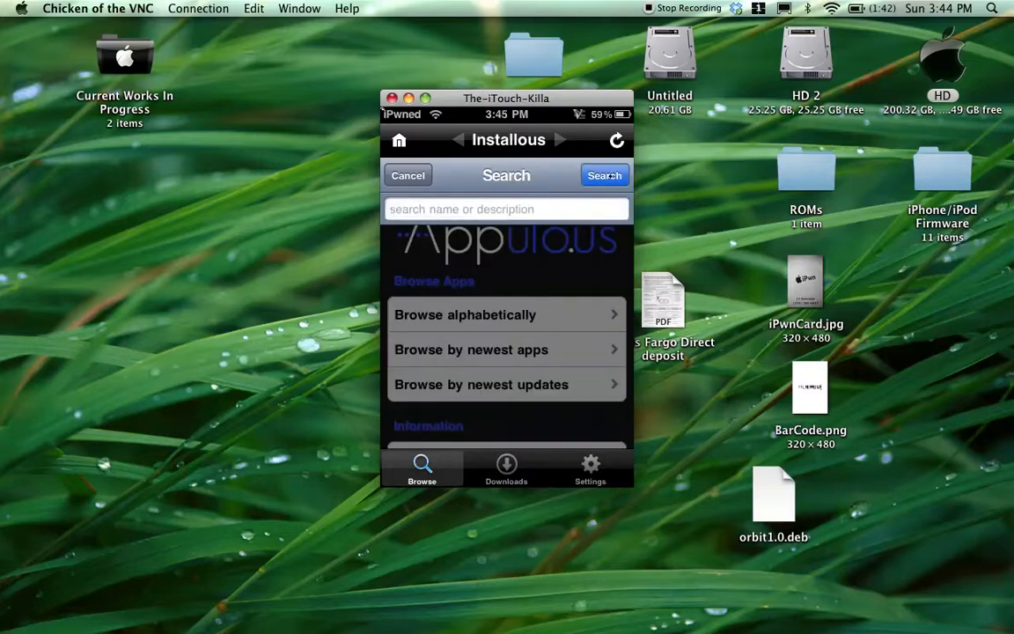
click(506, 208)
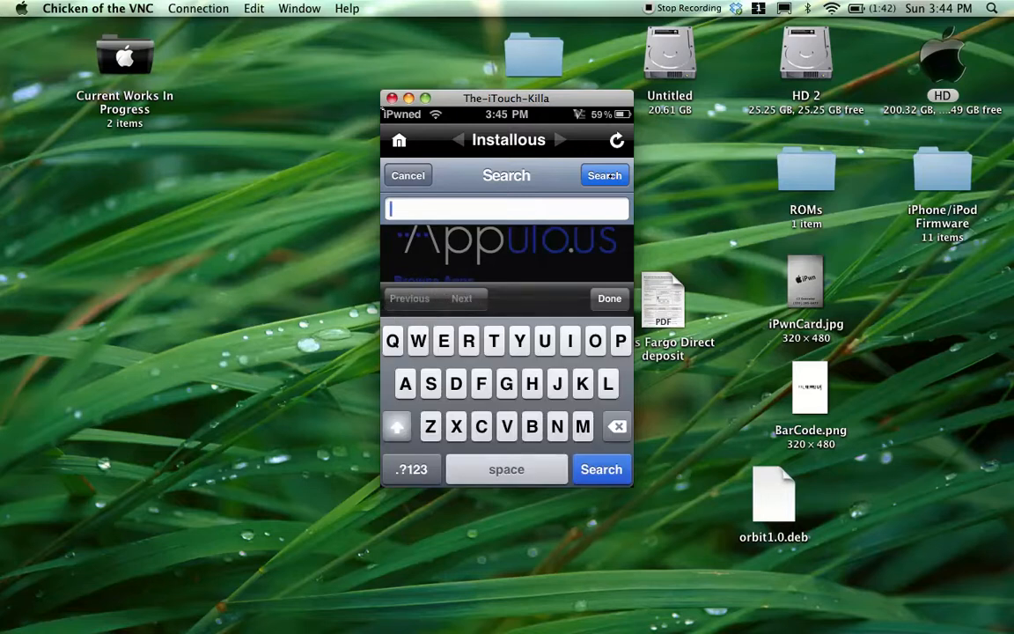
text(Haunte)
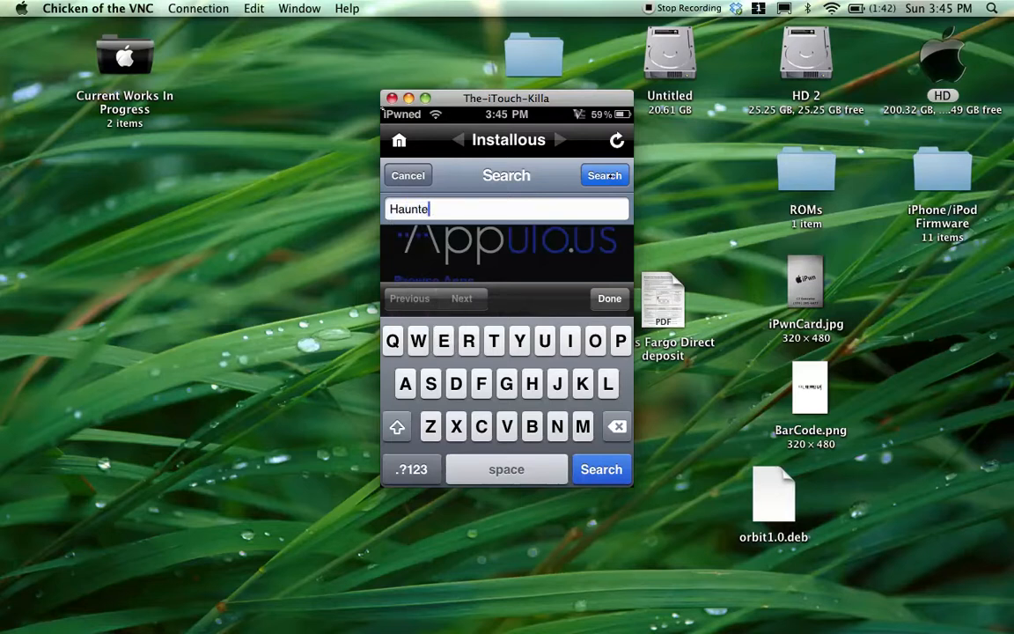
text(d)
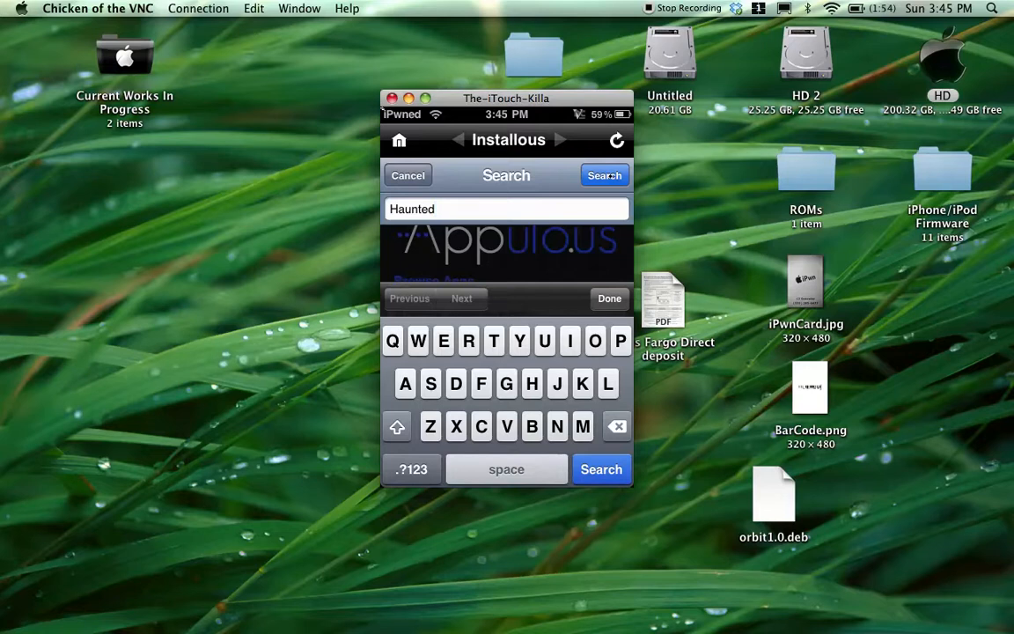
click(408, 175)
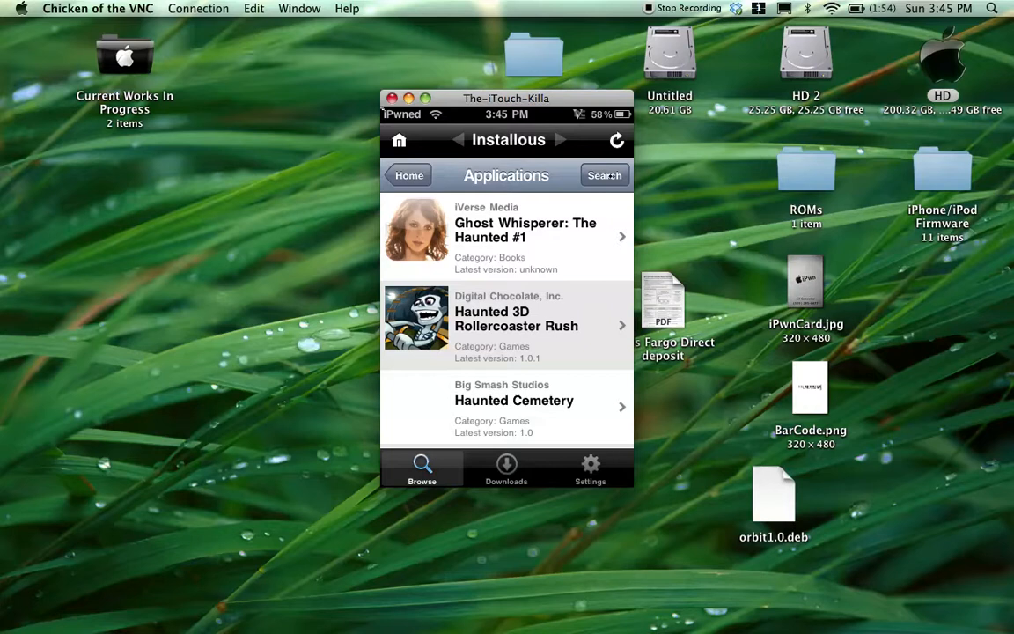
Exit Installous to the iPod home screen and open the Jailbroken folder.
click(516, 325)
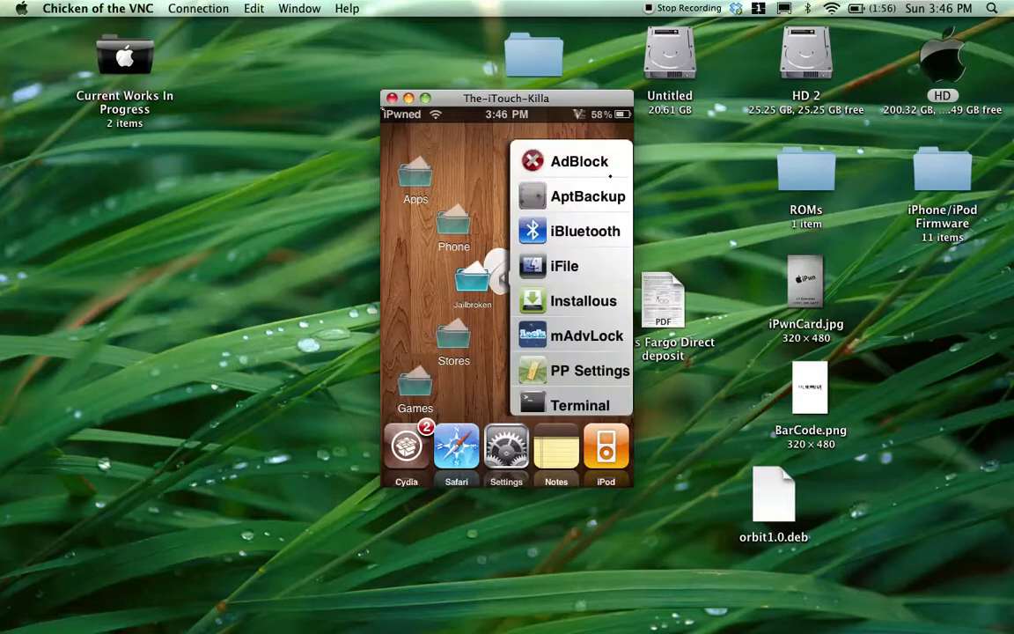
Launch iBluetooth and exit after its 'Unable to start the stack' error.
click(585, 231)
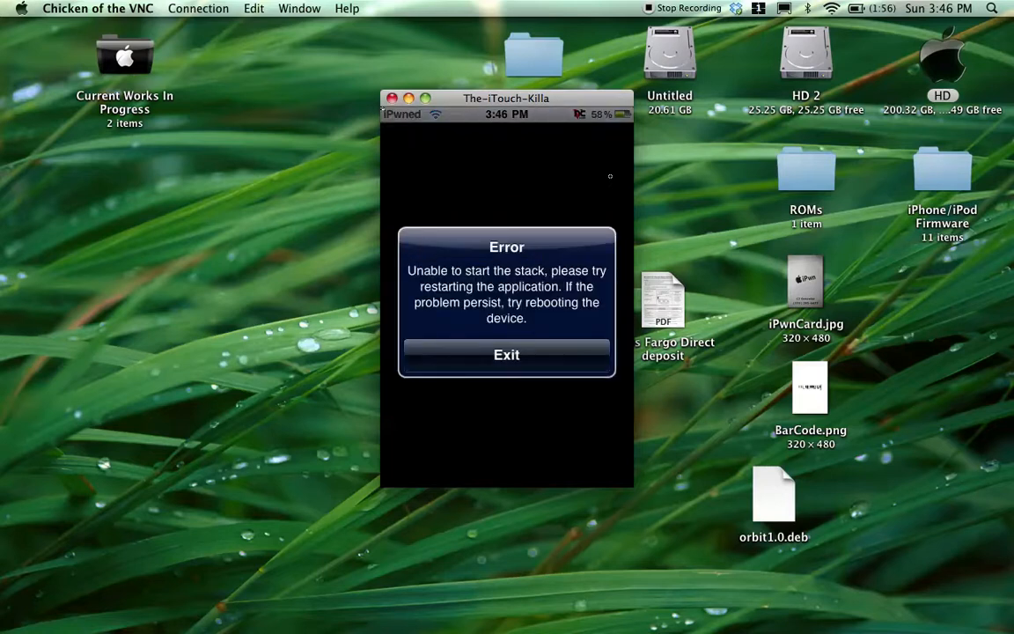
click(506, 354)
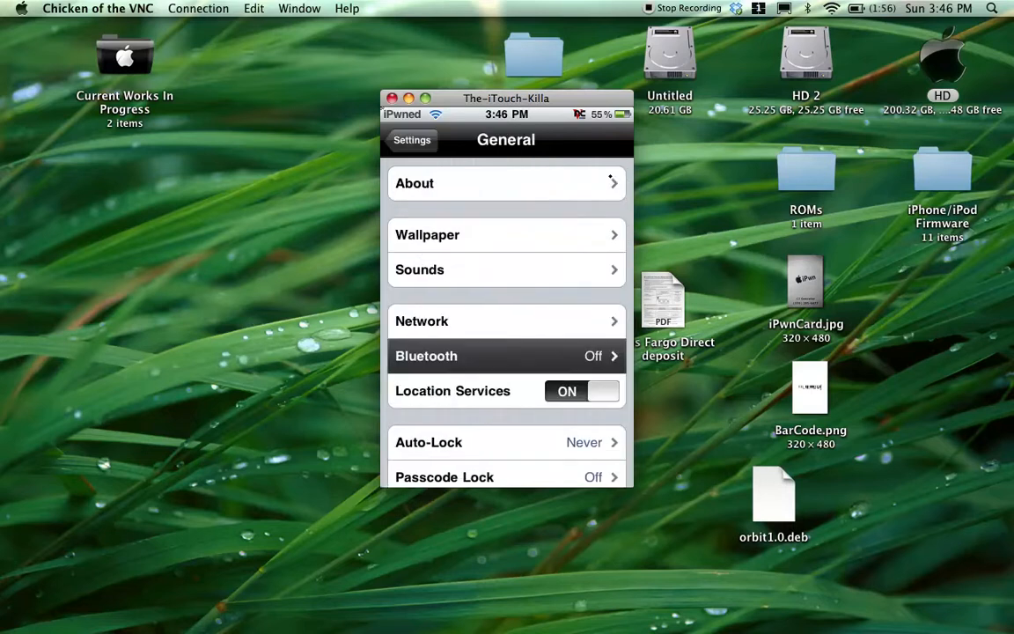
Turn Bluetooth on in the iPod's Bluetooth settings and leave that screen.
click(505, 355)
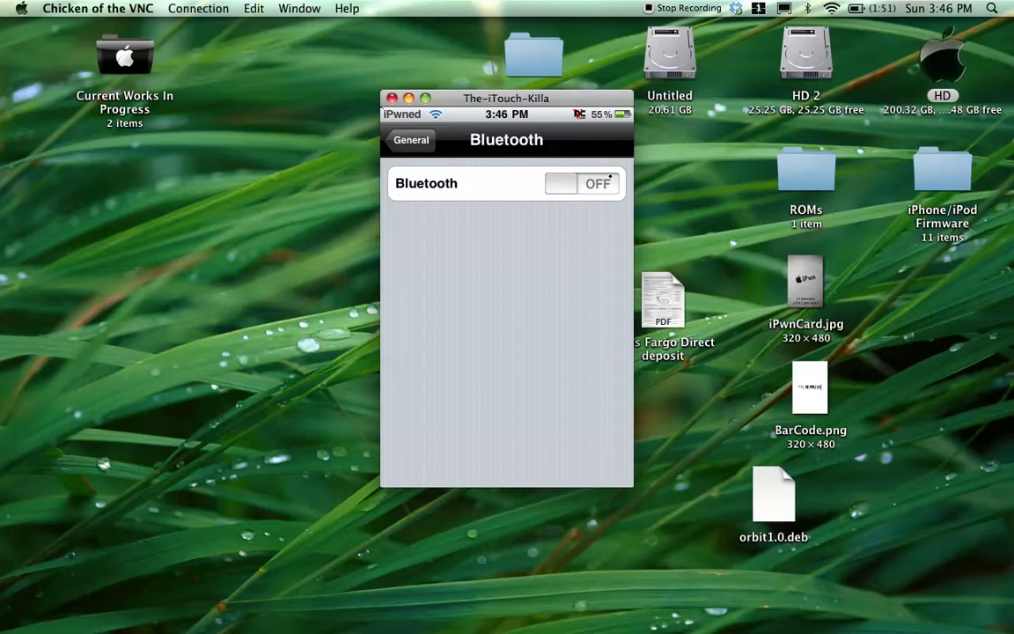
click(584, 183)
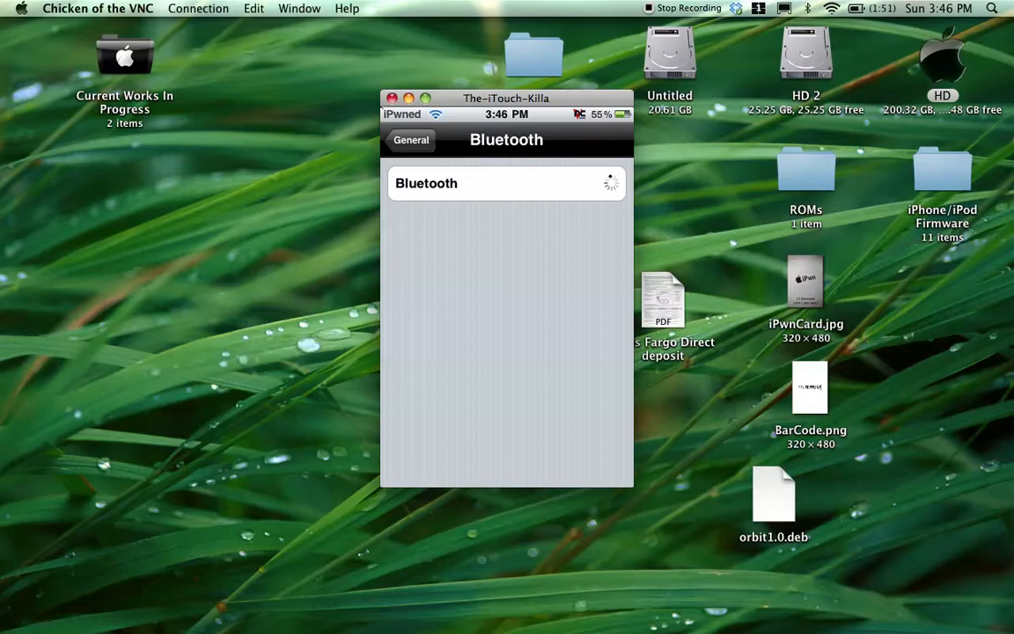
click(411, 140)
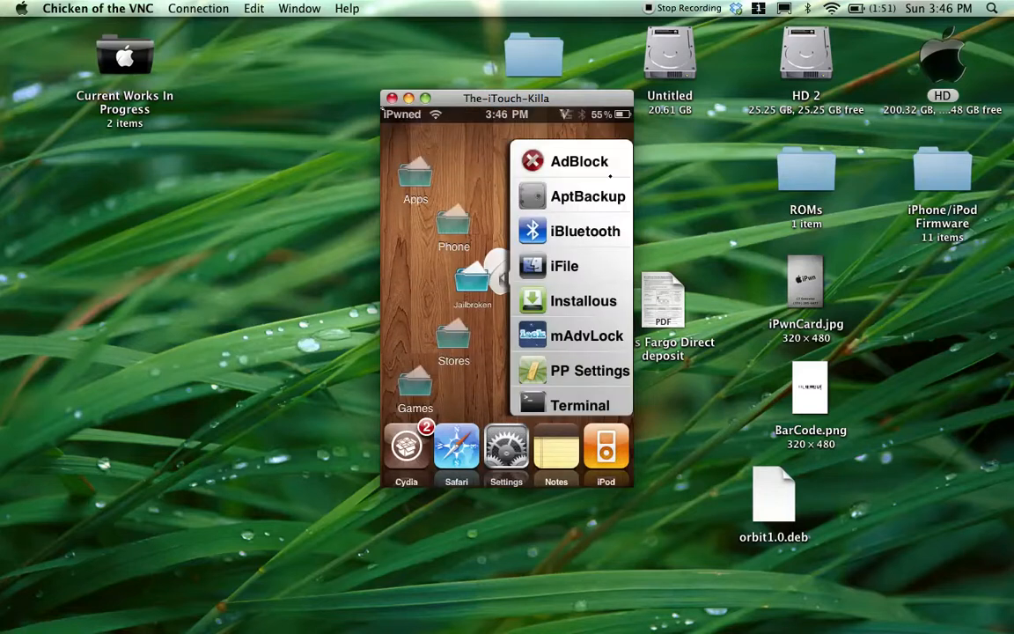
Relaunch iBluetooth from the app list and exit on the same stack error.
click(585, 231)
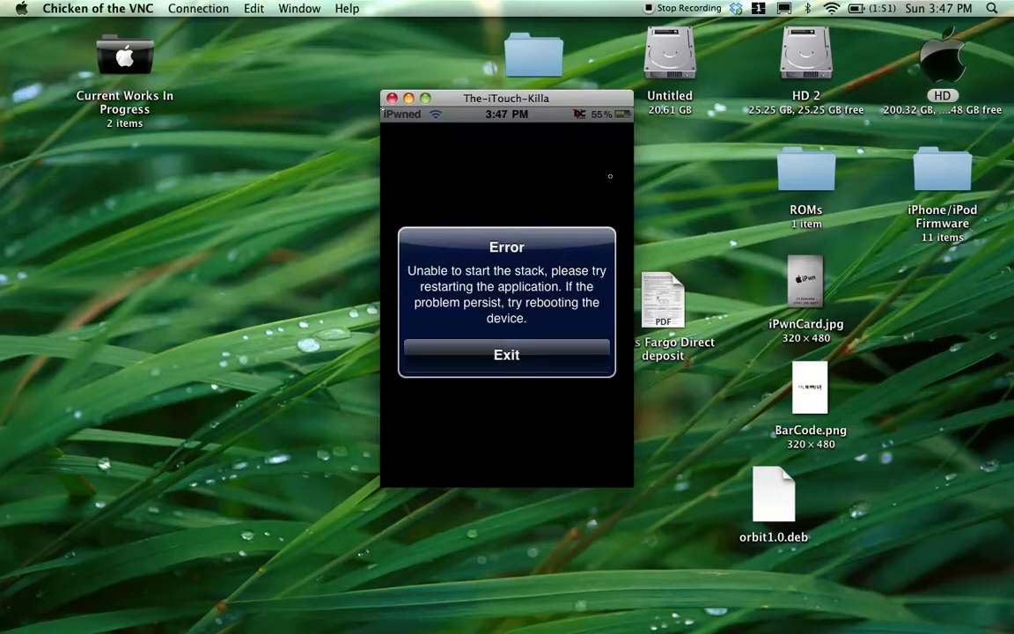
click(506, 354)
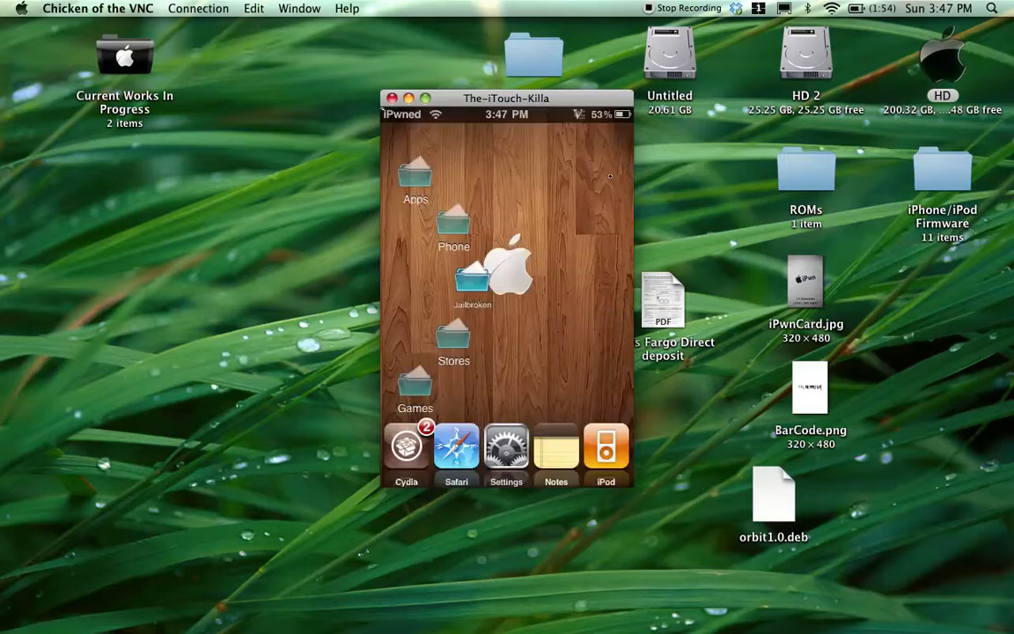
View CyDelete's Protected Applications preferences, then go back.
click(406, 447)
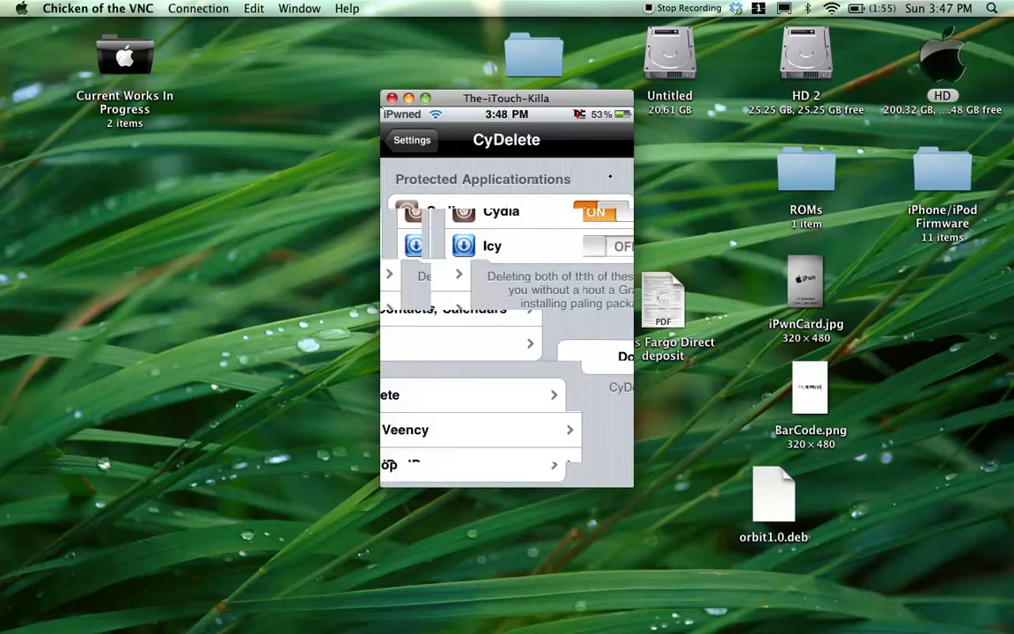
click(412, 139)
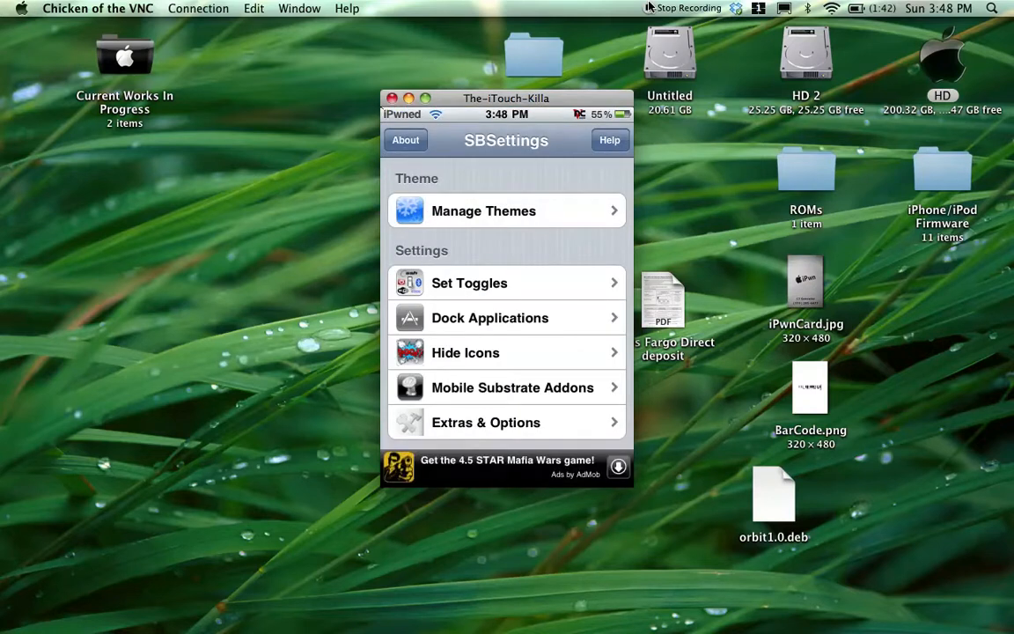
Leave the SBSettings page to reach the theme list with iTransform and Apple Wood Wallpaper checked.
click(485, 422)
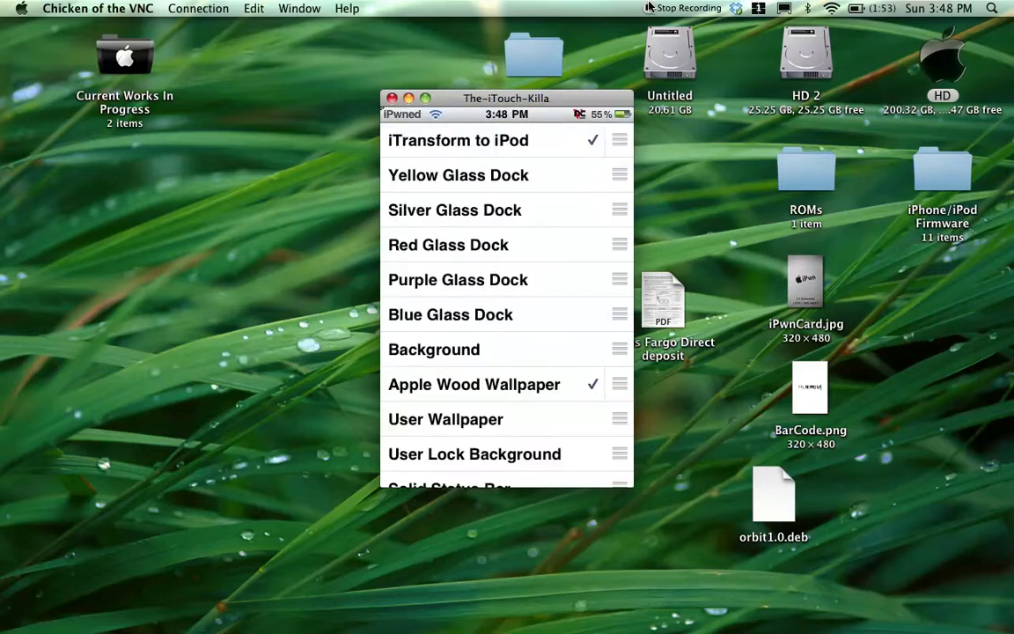
Scroll through the enabled WinterBoard themes and leave Reflective Dock switched on.
scroll(down, 3)
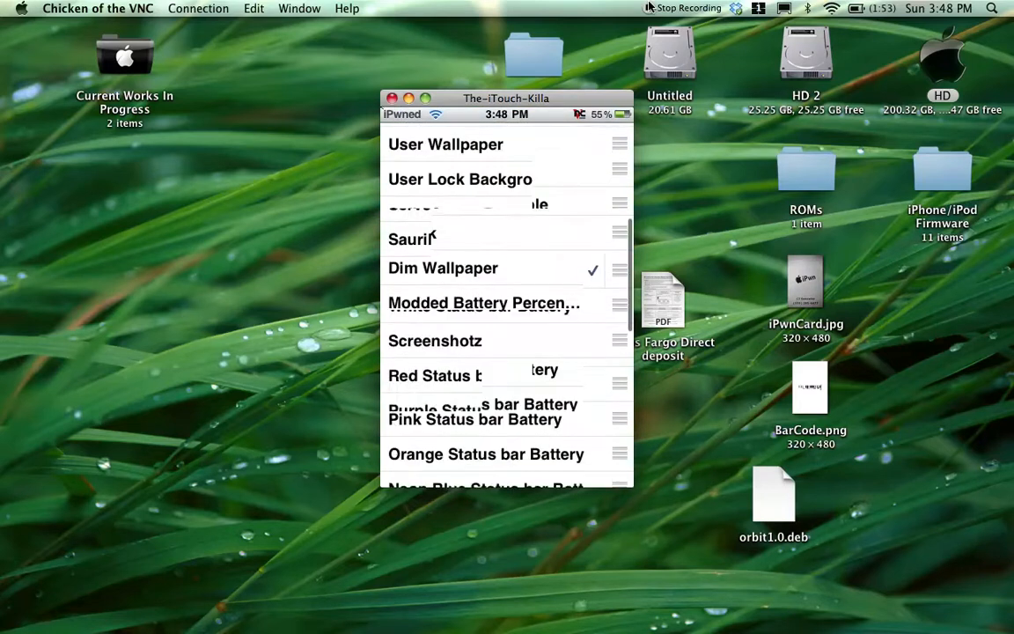
scroll(down, 3)
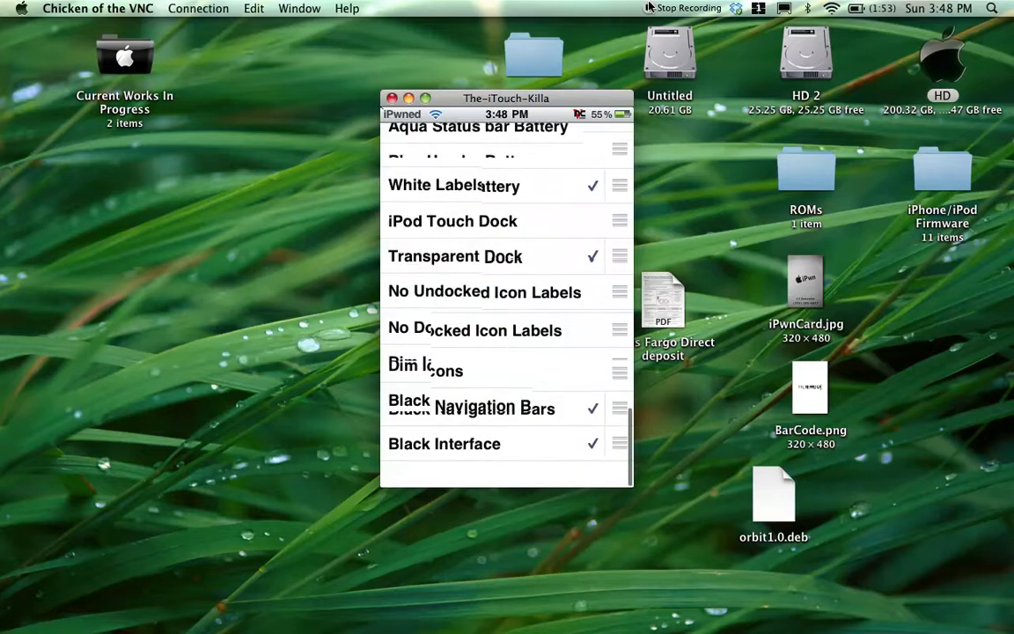
scroll(down, 3)
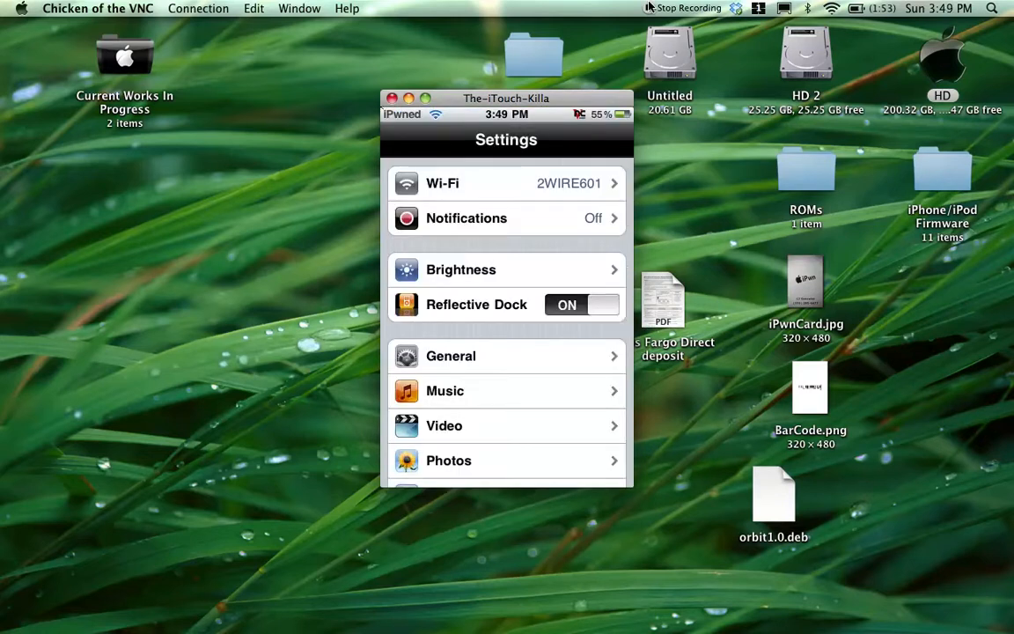
click(581, 304)
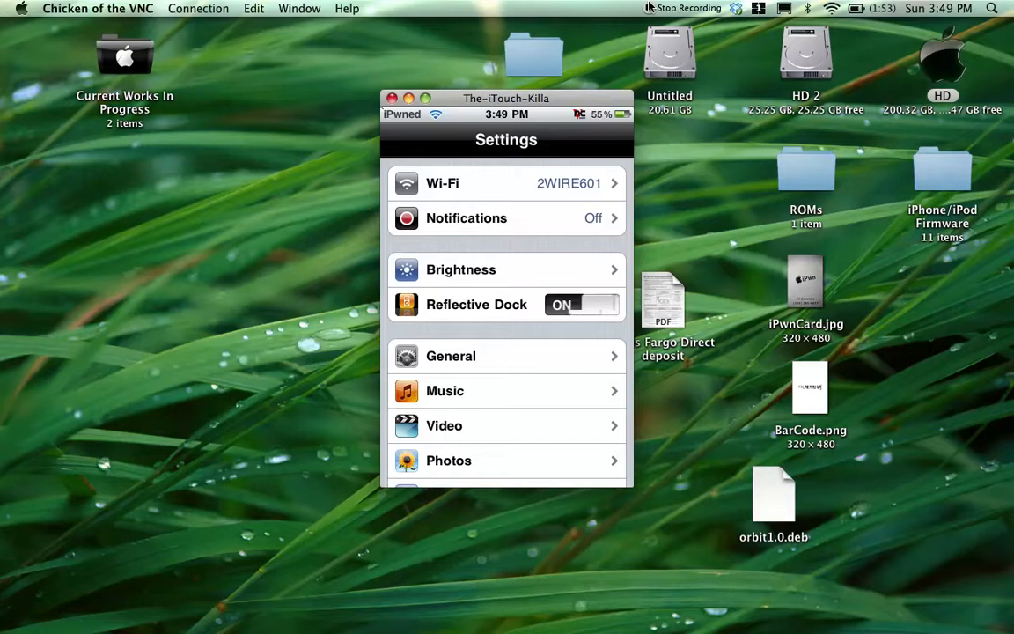
click(581, 305)
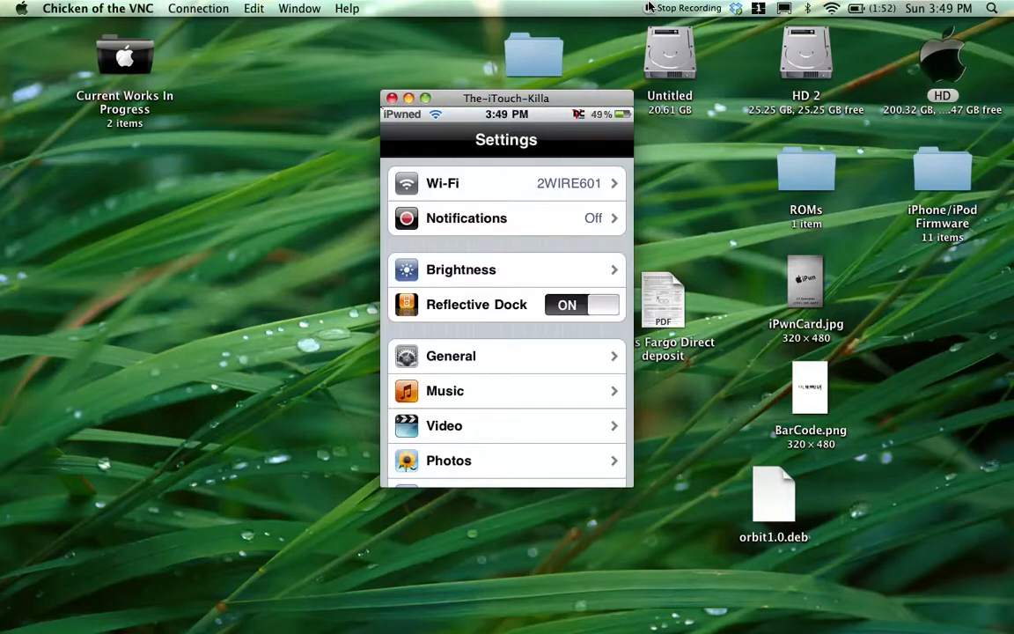
Go to General > Wallpaper in Settings and browse a photo collection for the leaf image.
scroll(down, 3)
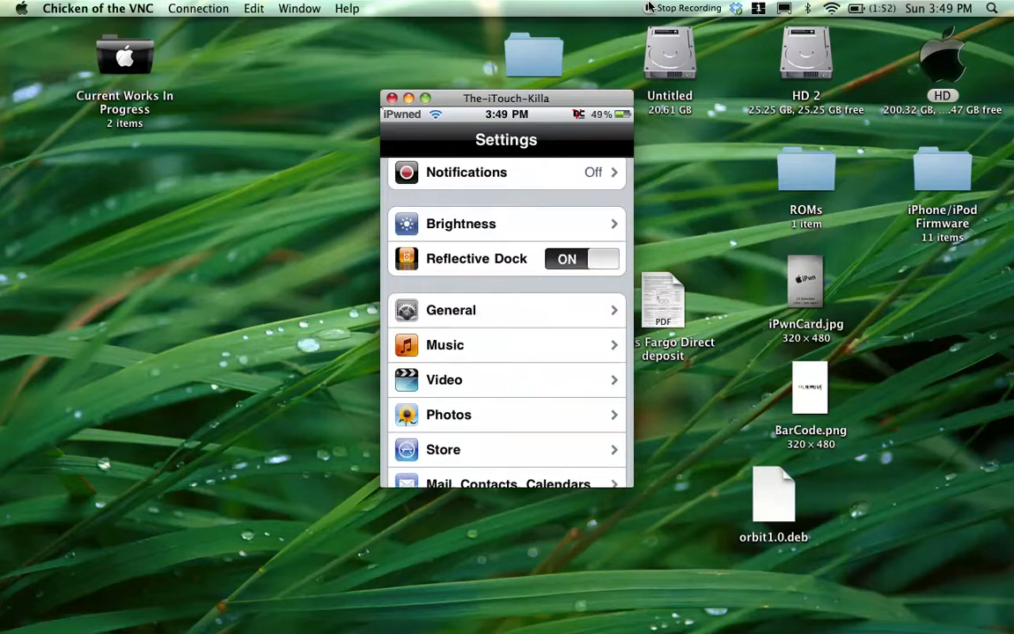
scroll(down, 3)
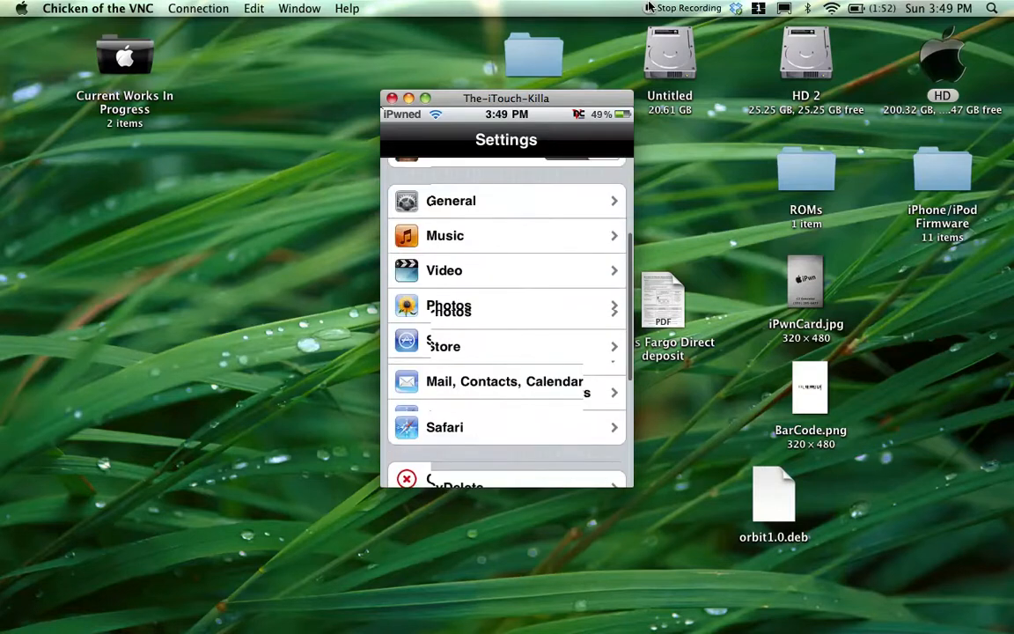
scroll(down, 3)
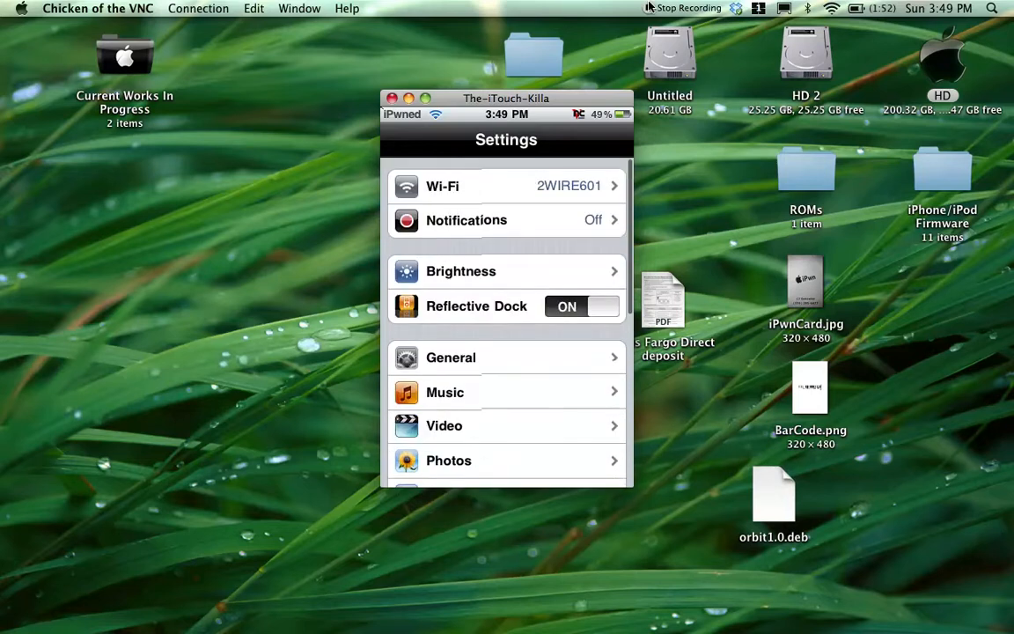
scroll(down, 3)
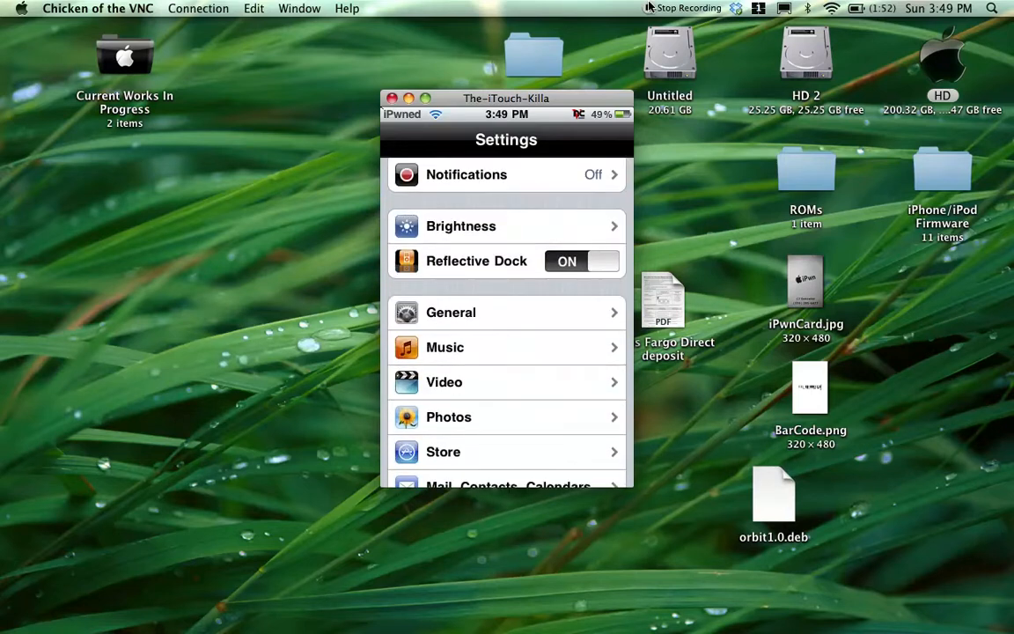
click(450, 311)
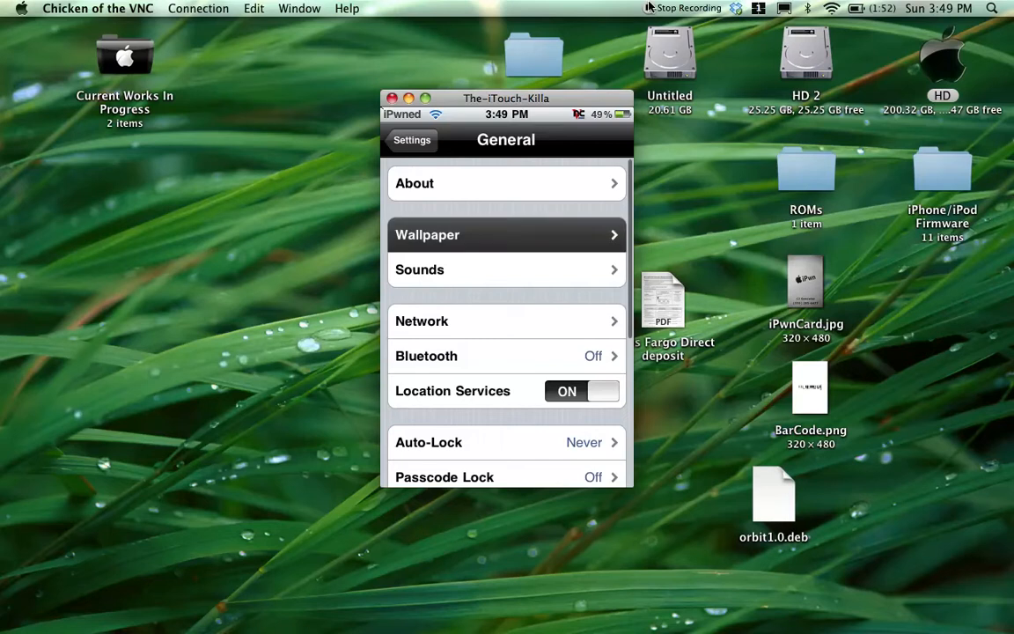
click(506, 234)
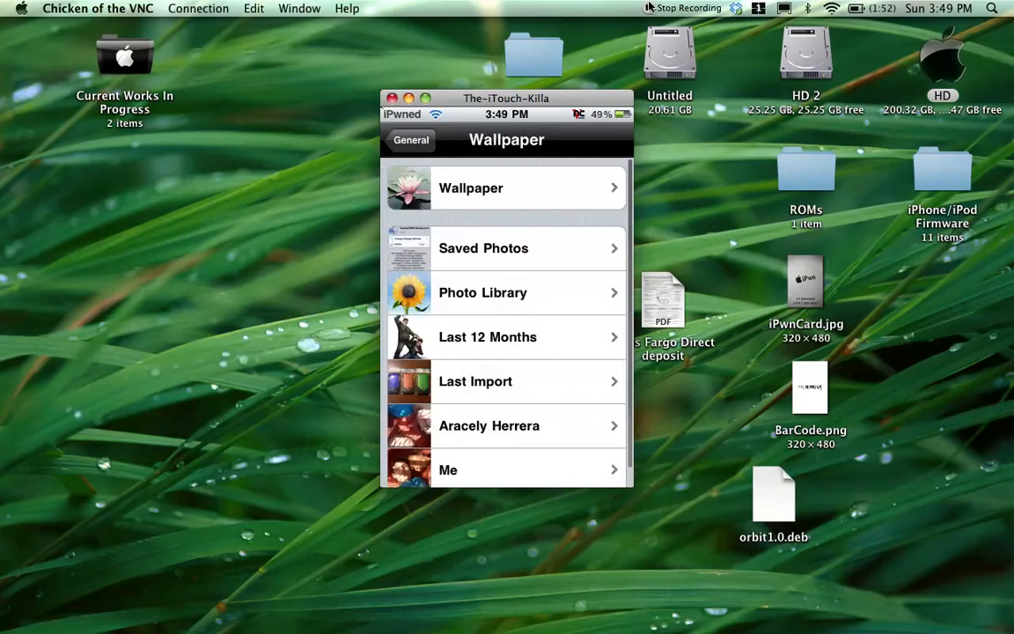
click(470, 188)
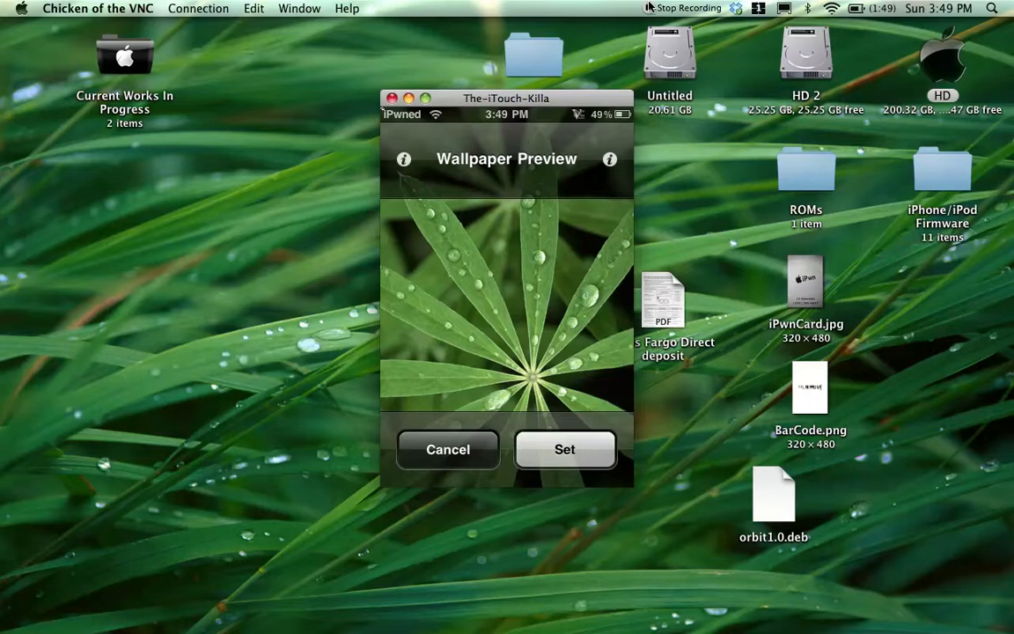
click(447, 449)
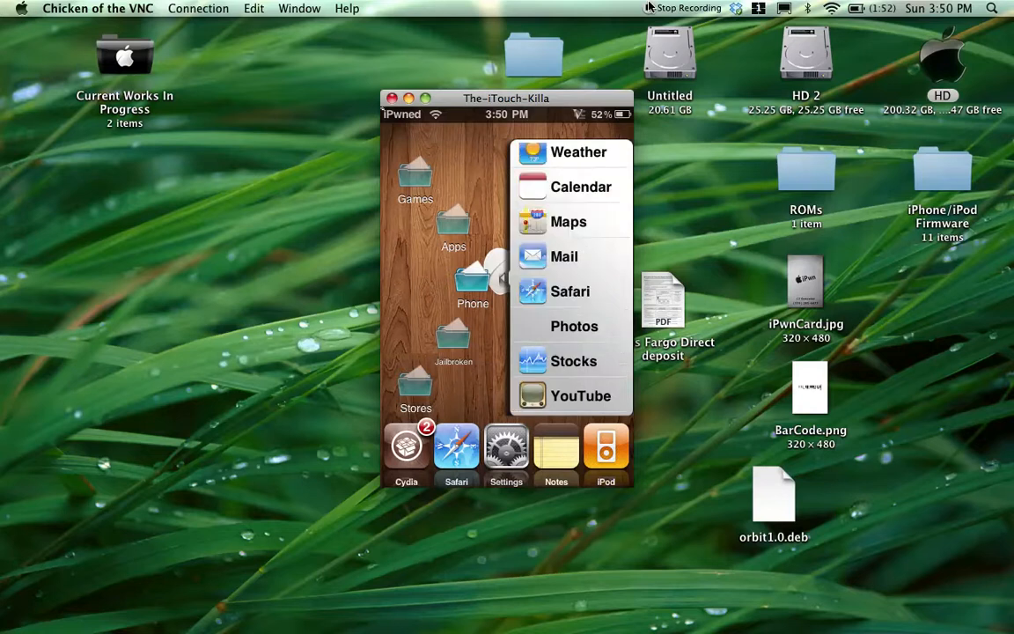
Scroll the PogoPlank app list to show Timer, Calculator, Notes, Music, Nike and Video.
scroll(down, 3)
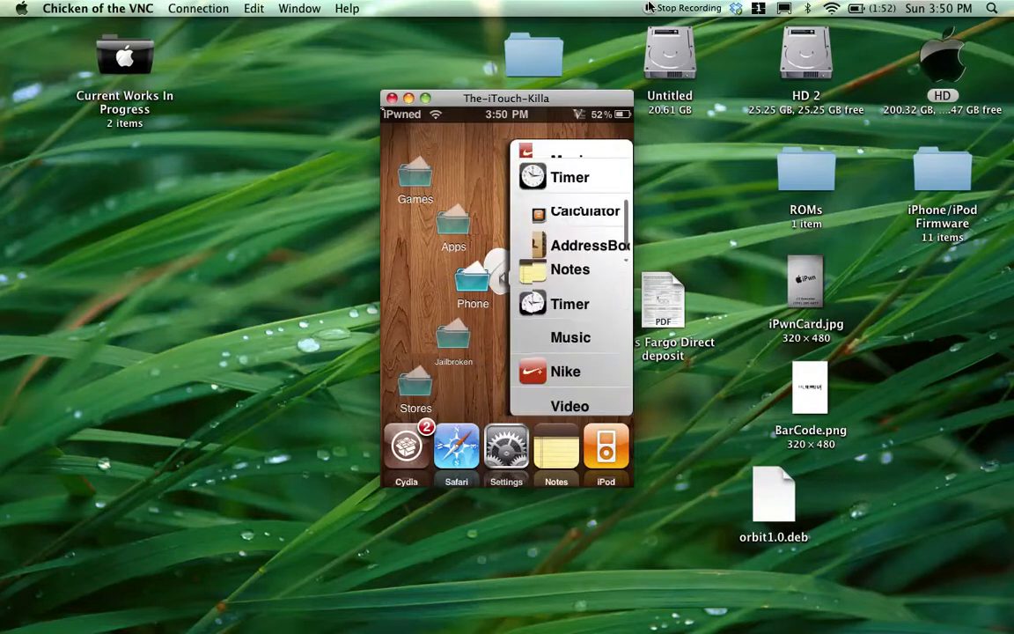